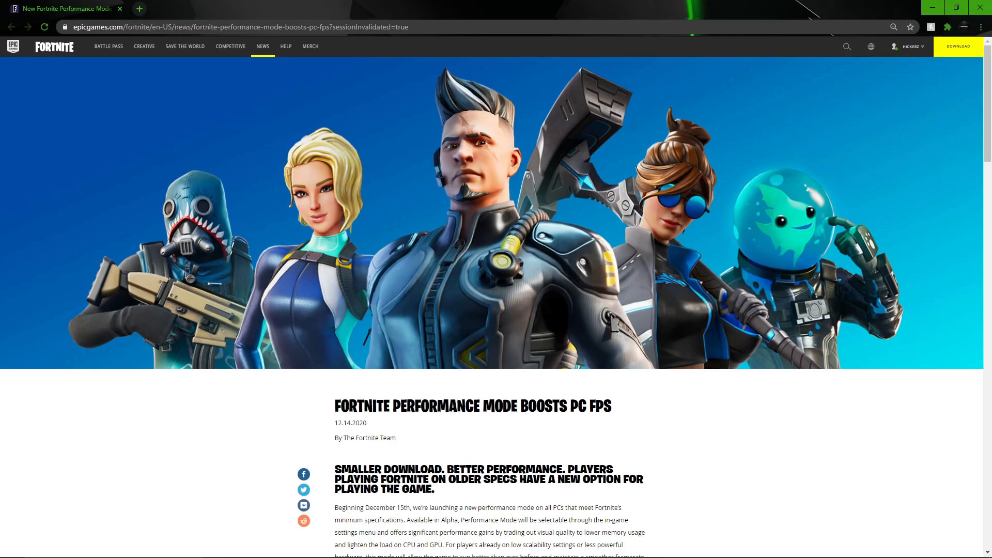
# Minimize the Chrome window showing the Fortnite article to reveal the empty desktop.
pyautogui.scroll(-3)
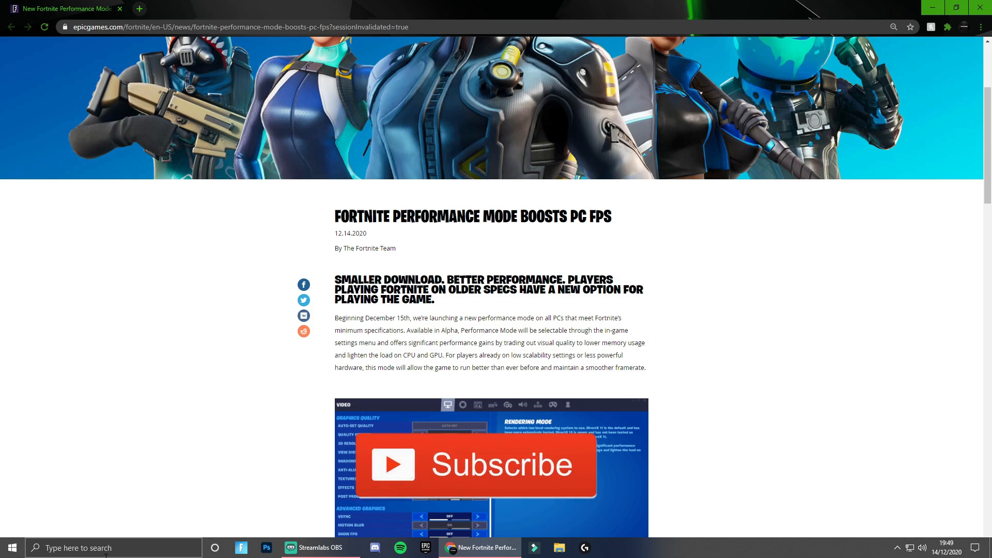
pyautogui.click(490, 465)
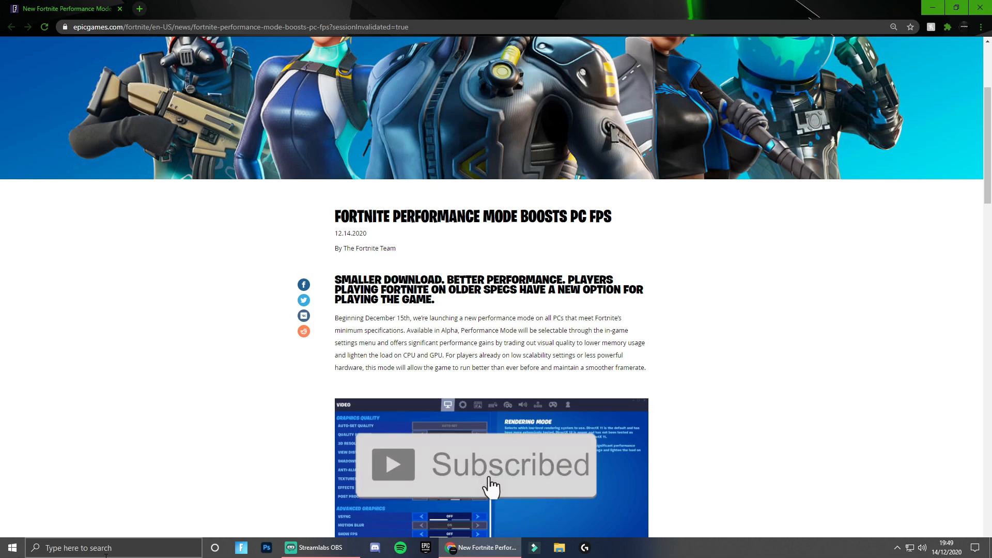
pyautogui.scroll(-3)
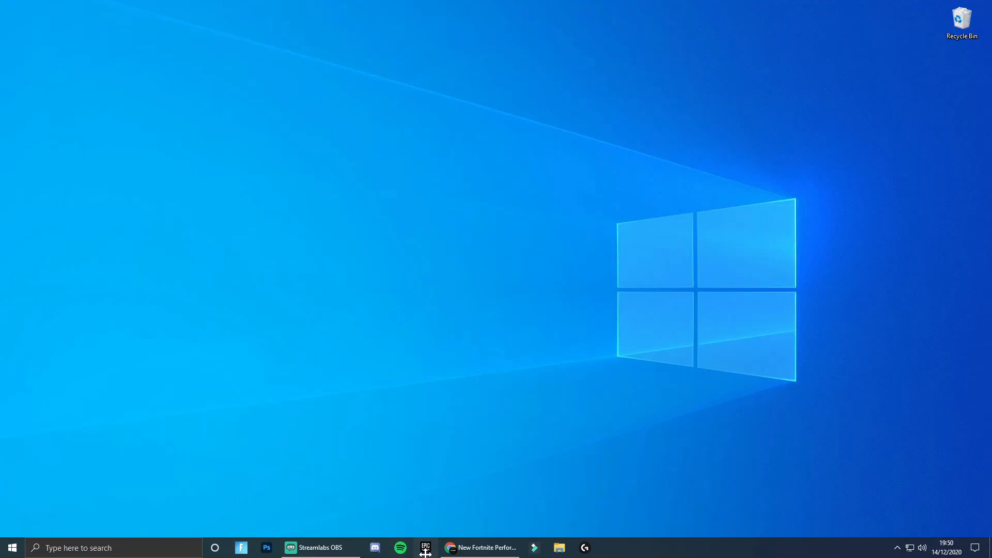
# From the Epic Games Launcher library, open Fortnite's Options to view Core, Battle Royale and Save the World.
pyautogui.click(426, 547)
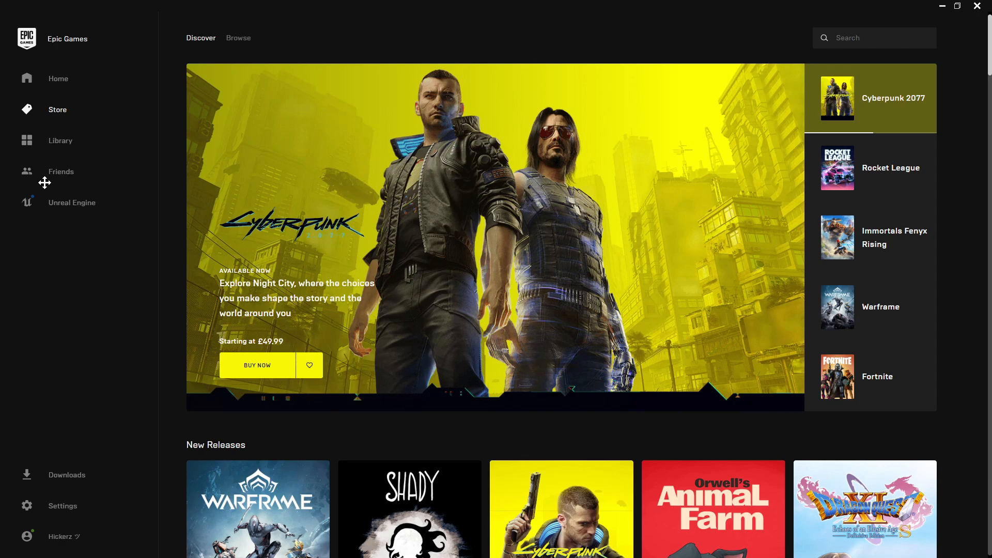
pyautogui.click(60, 140)
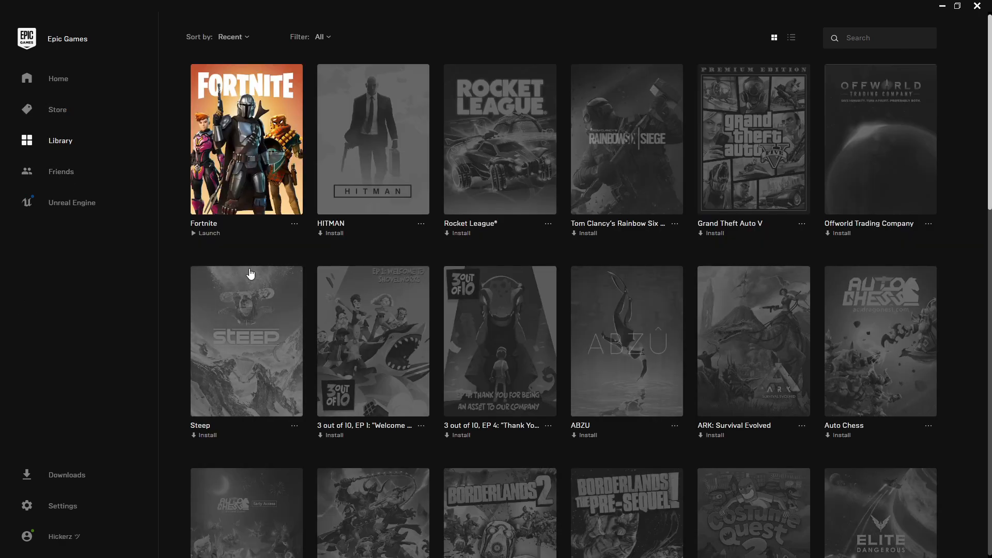
pyautogui.click(294, 224)
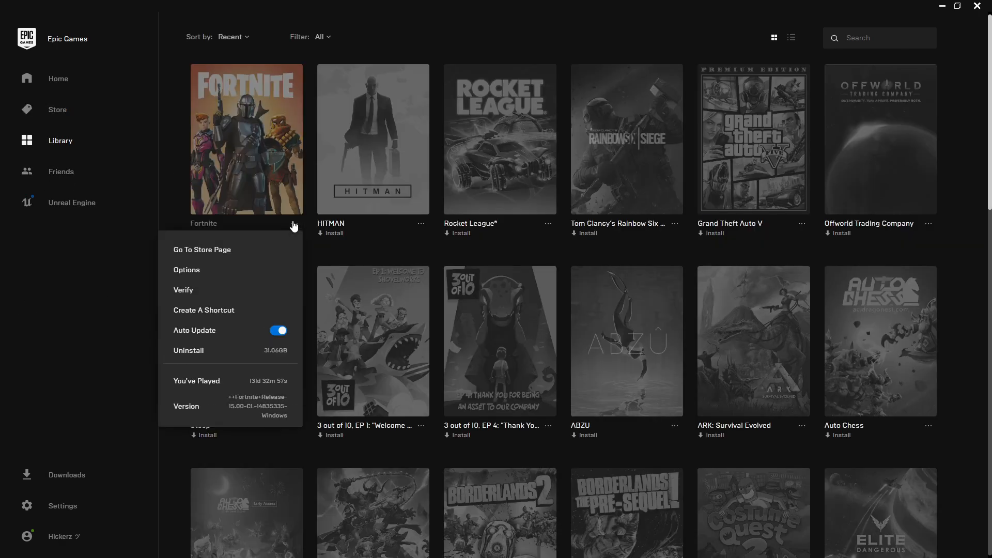
pyautogui.click(187, 270)
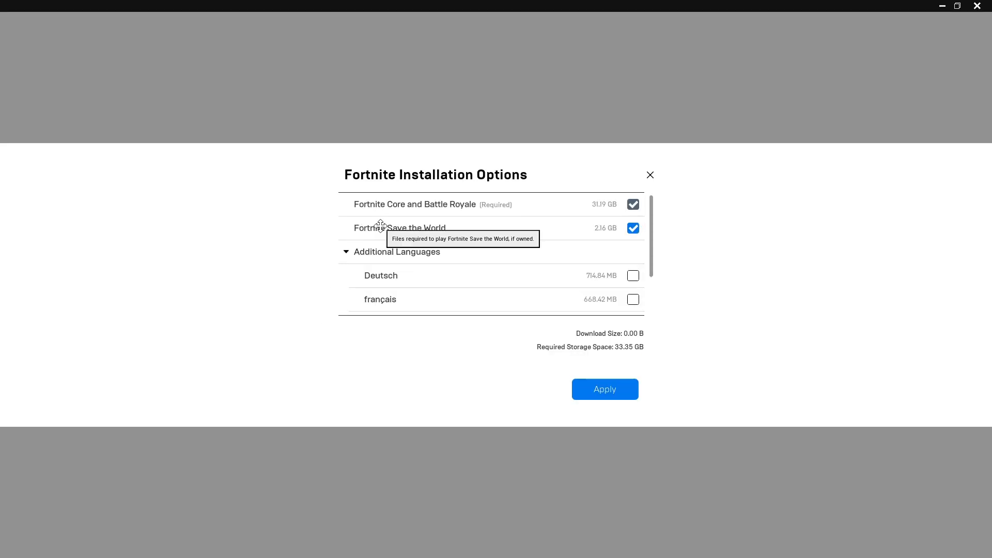
pyautogui.moveTo(416, 236)
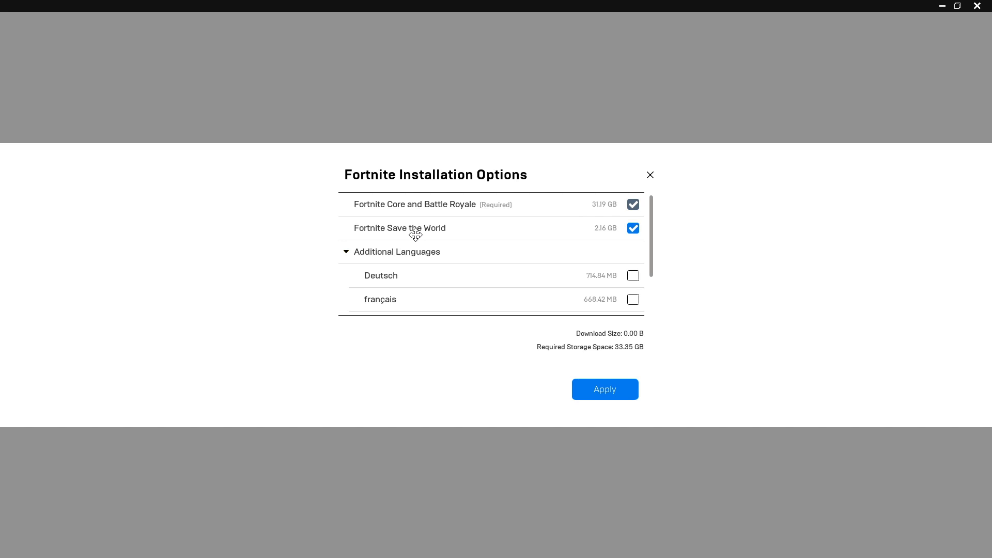
pyautogui.moveTo(627, 244)
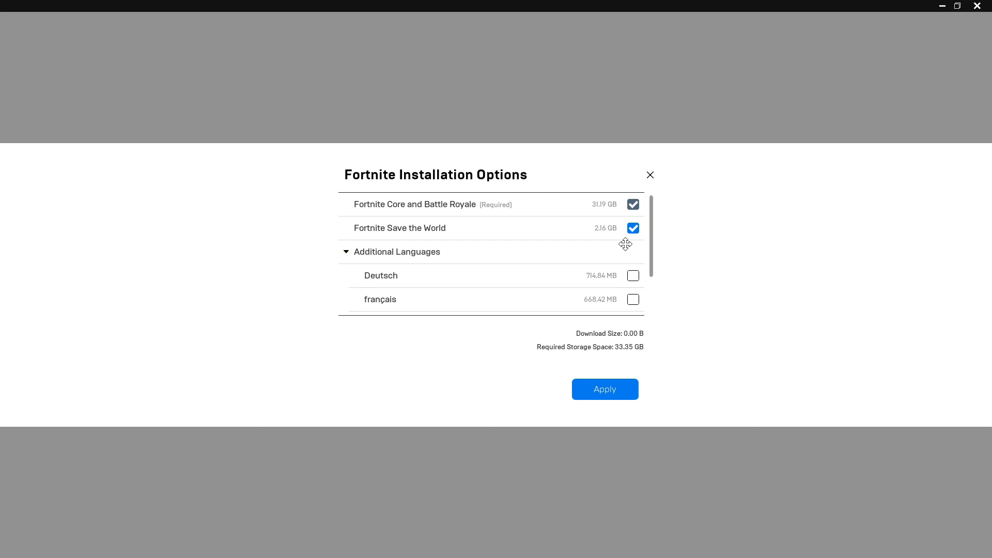
pyautogui.moveTo(523, 263)
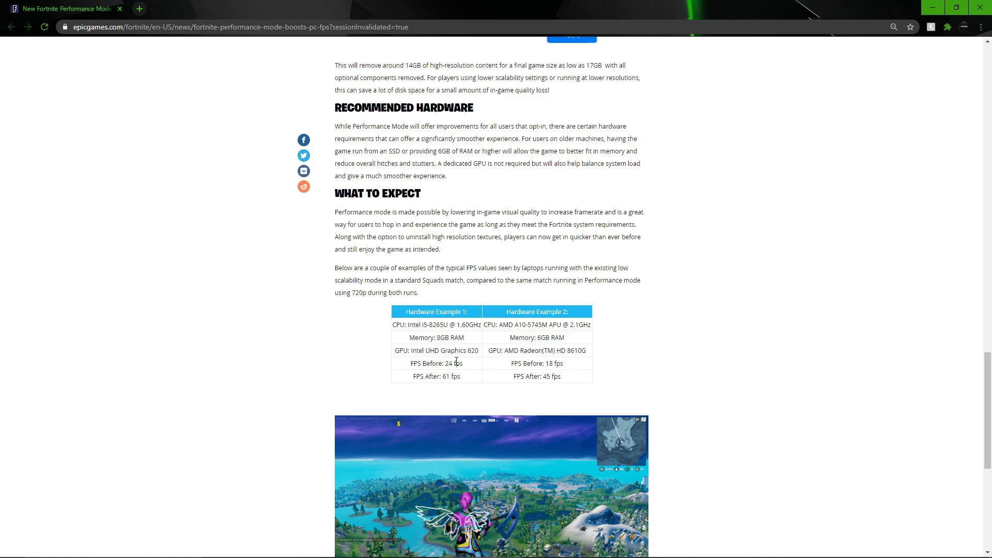
# Highlight an FPS Before figure in the table, then scroll to the Chapter 2 Season 5 screenshot.
pyautogui.doubleClick(449, 363)
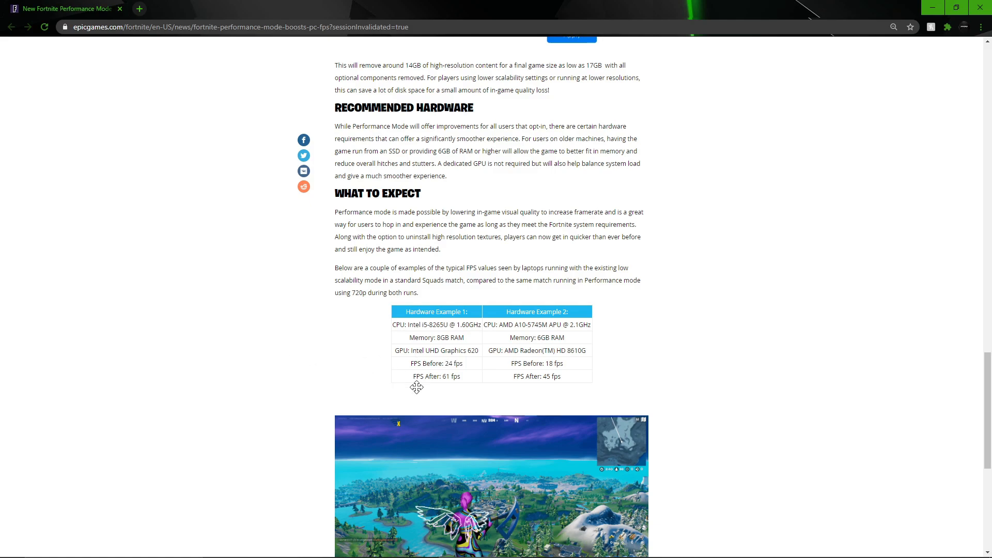
pyautogui.moveTo(282, 370)
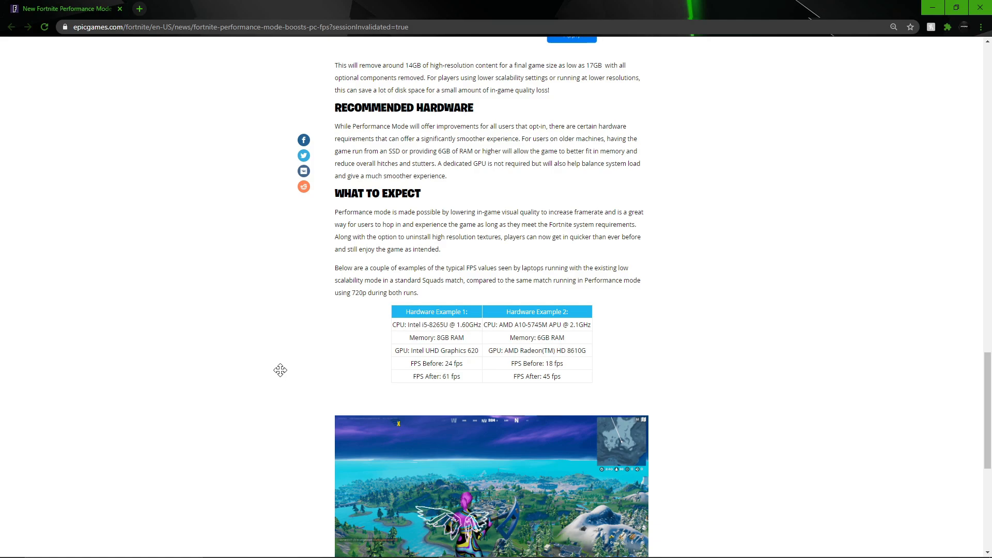
pyautogui.moveTo(512, 371)
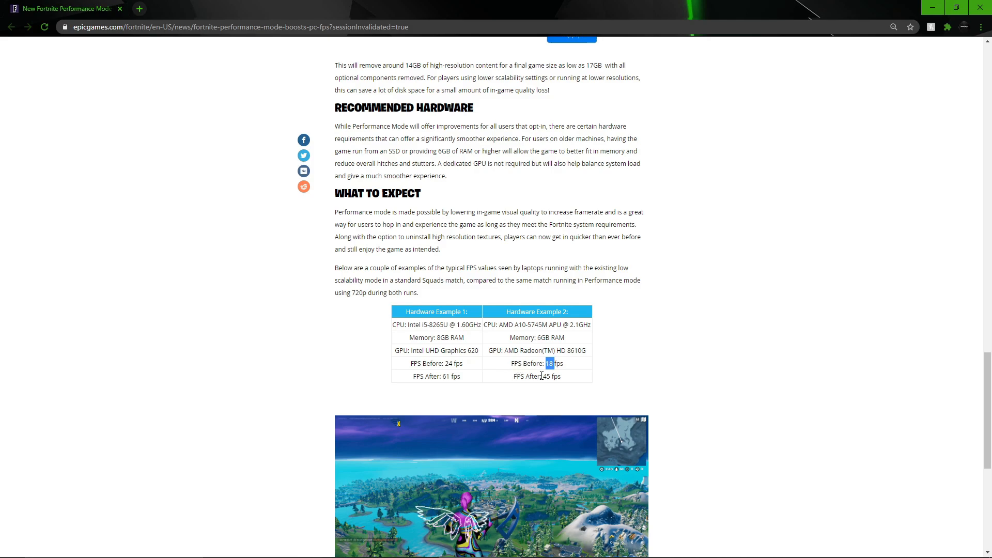
pyautogui.scroll(-3)
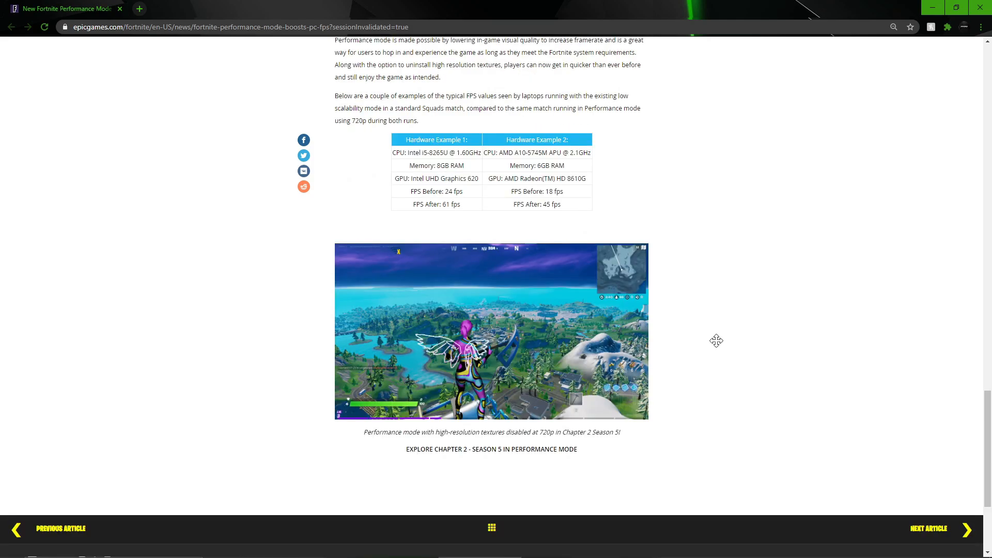